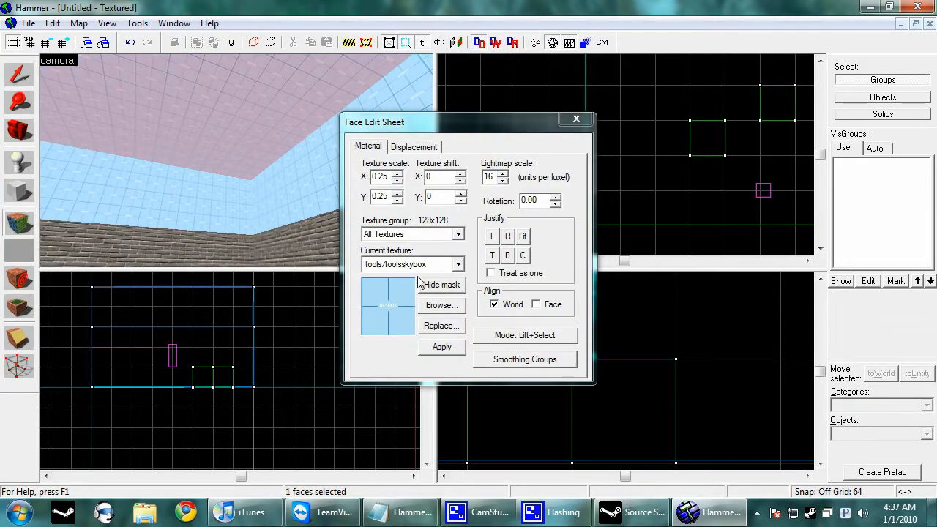
# - Place an info_player_terrorist spawn in the room and open its Object Properties
pyautogui.click(576, 119)
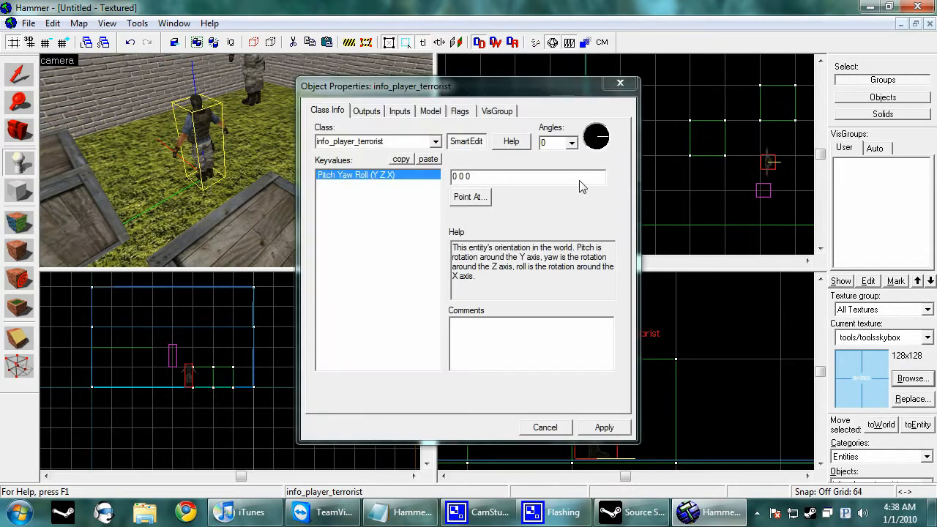
# - Give the light_environment colour 255 201 128 and brightness 350, and aim it at -36 42 0
pyautogui.click(466, 141)
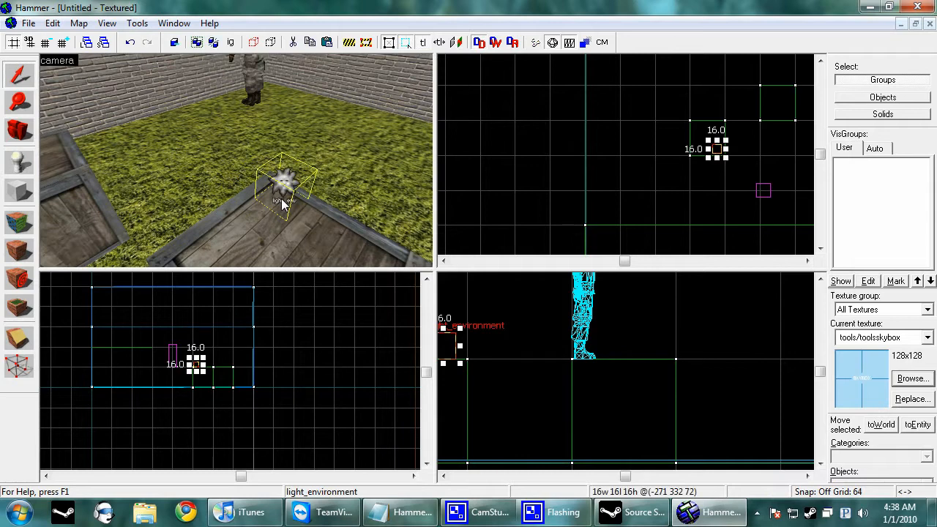
pyautogui.doubleClick(284, 183)
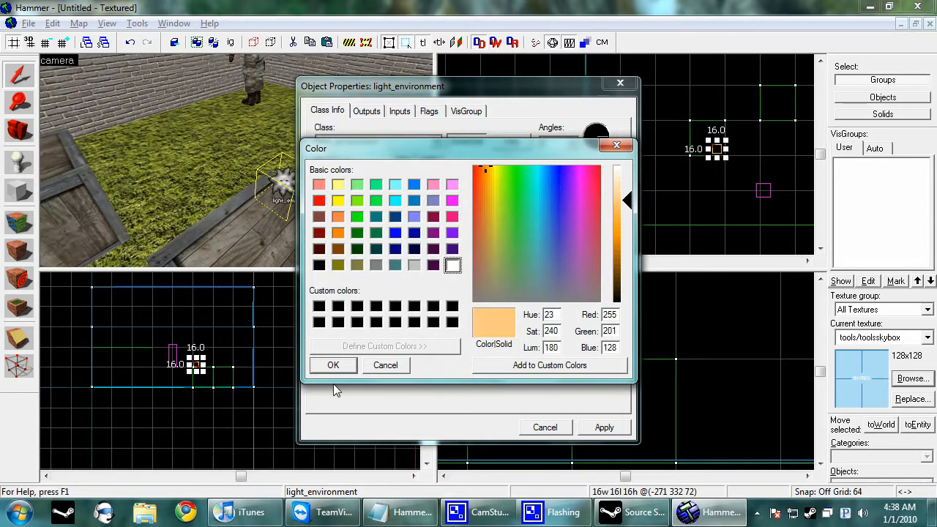
pyautogui.click(333, 364)
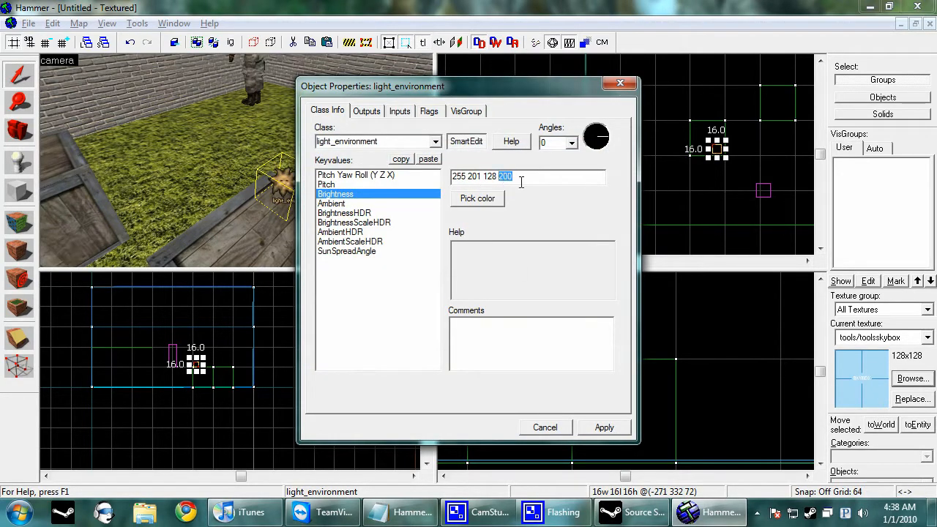
pyautogui.write('350')
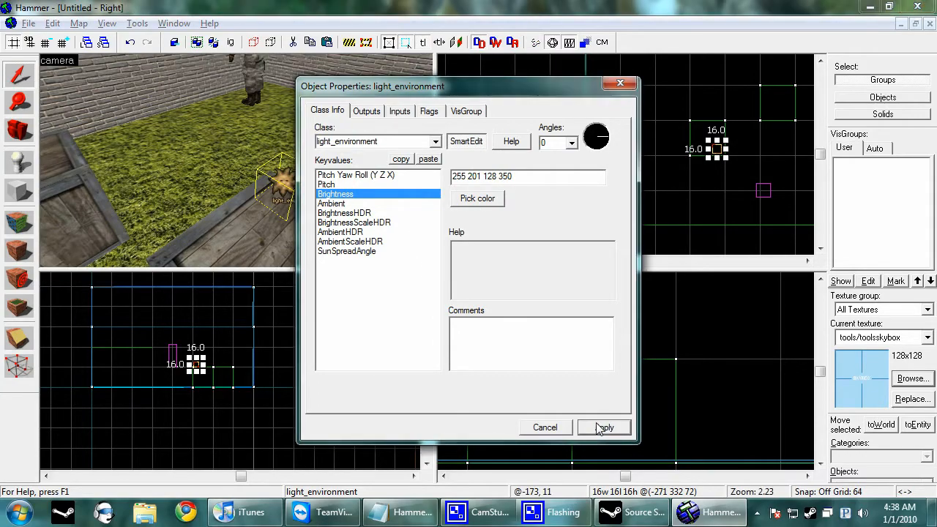
pyautogui.click(604, 427)
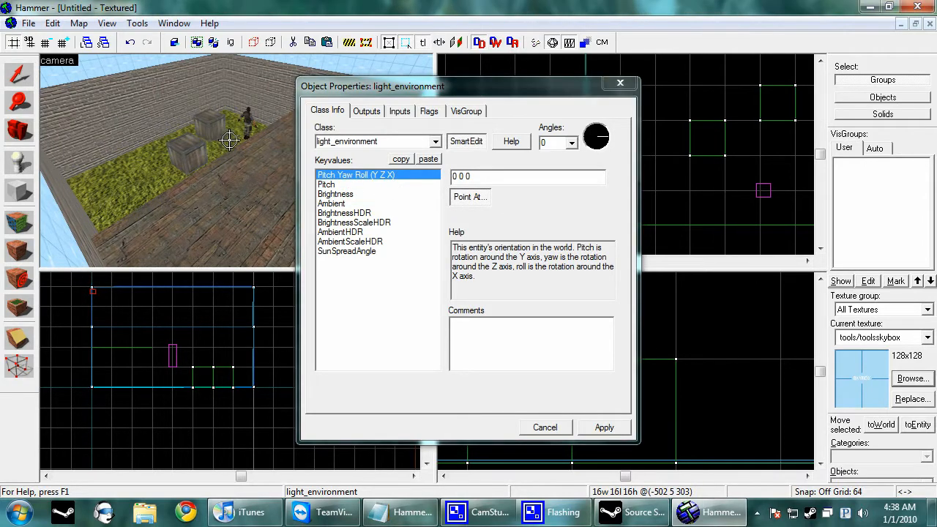
pyautogui.moveTo(183, 133)
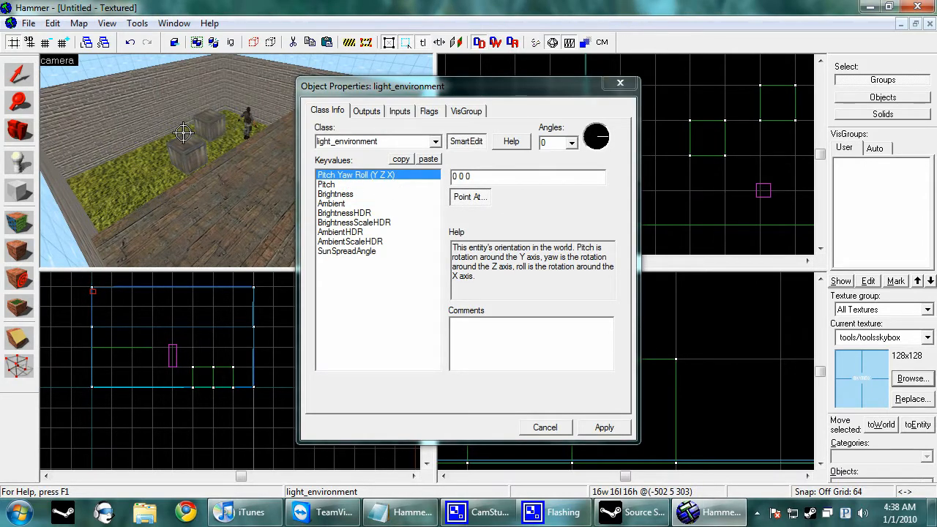
pyautogui.click(604, 427)
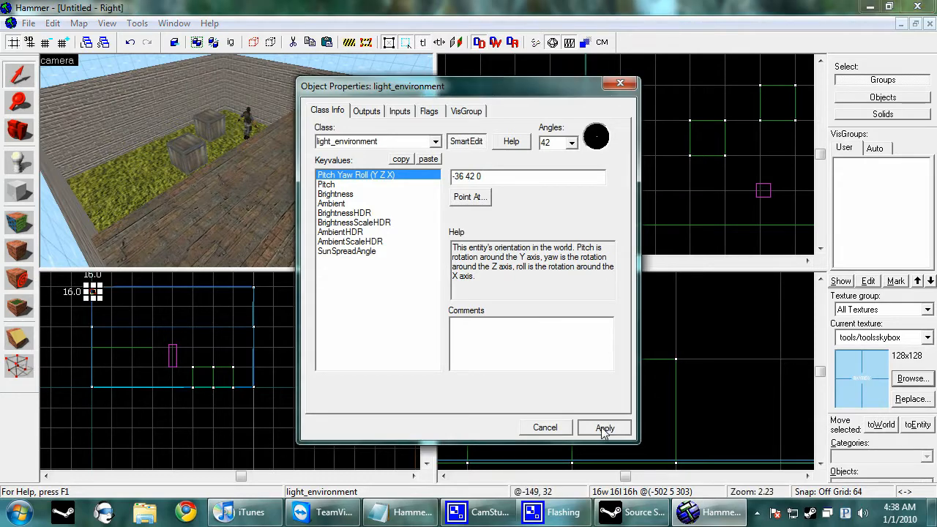
pyautogui.click(605, 428)
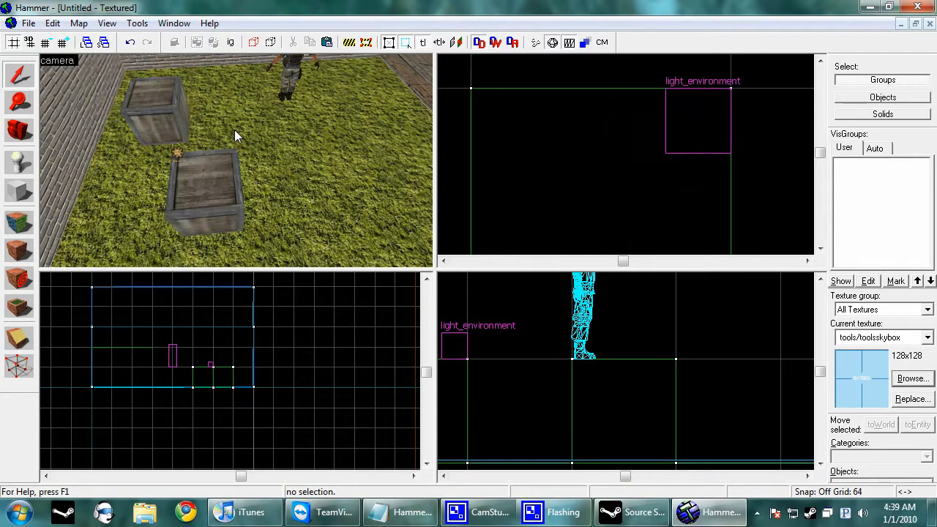
pyautogui.moveTo(187, 143)
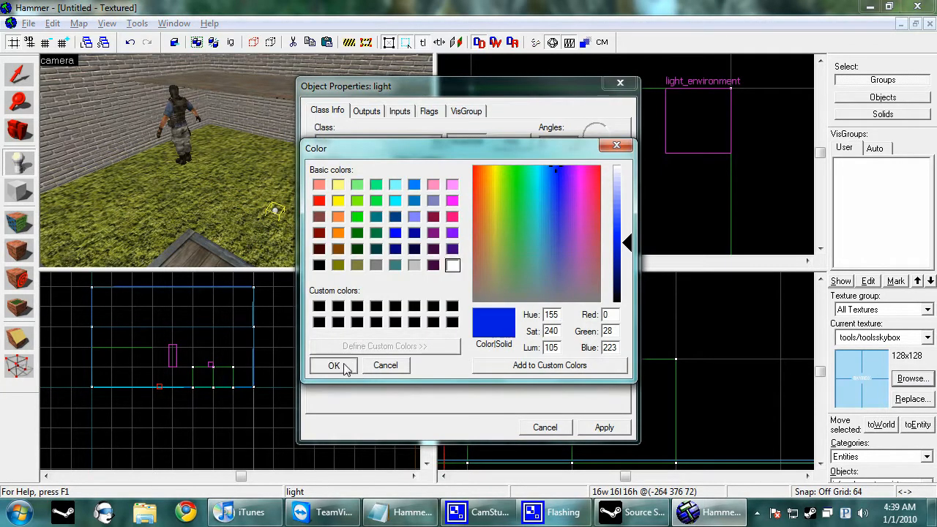
# - Accept the blue 0 28 223 light colour and browse the falloff distance settings
pyautogui.click(334, 366)
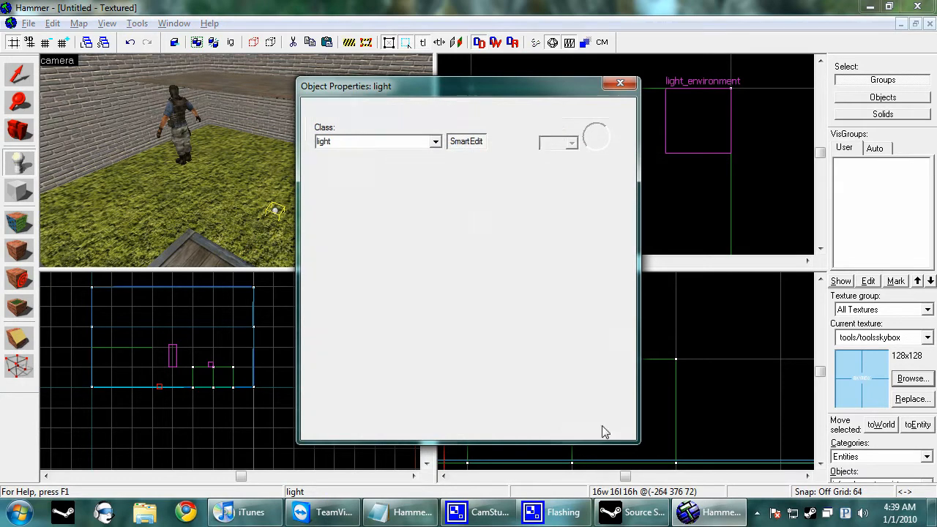
pyautogui.click(620, 83)
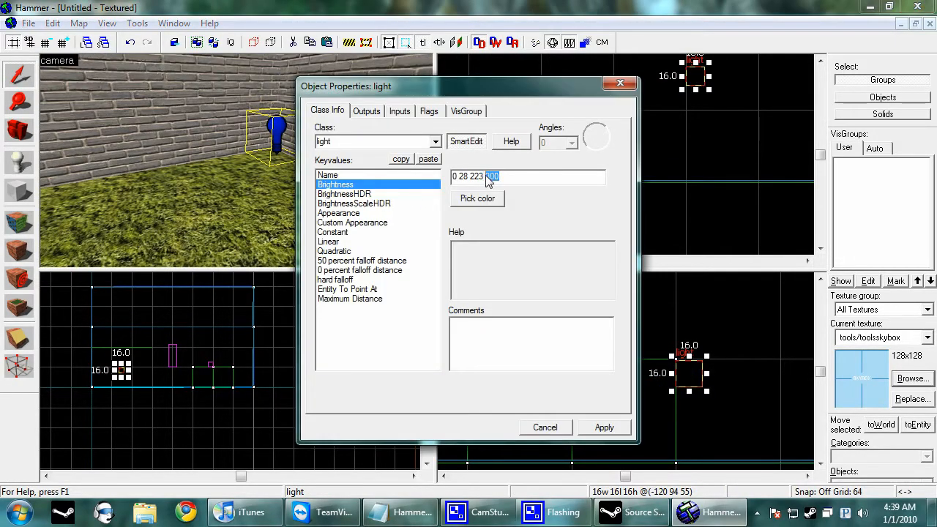
pyautogui.click(362, 261)
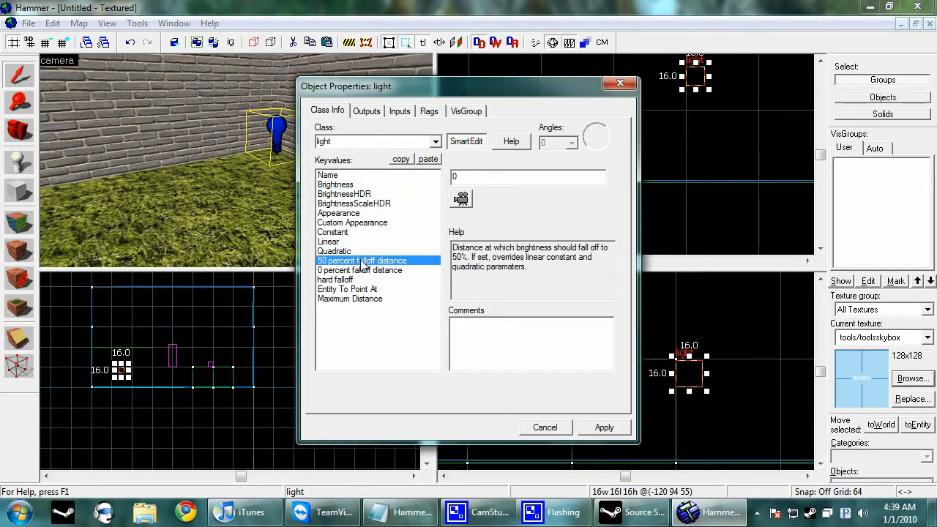
pyautogui.click(359, 270)
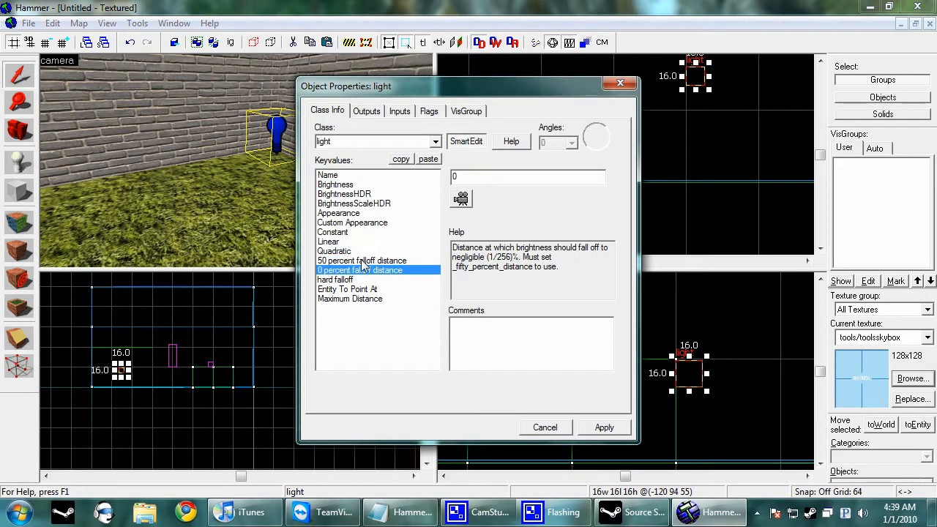
# - Reset the 50 percent falloff distance to 0 and close the point light's properties
pyautogui.click(362, 261)
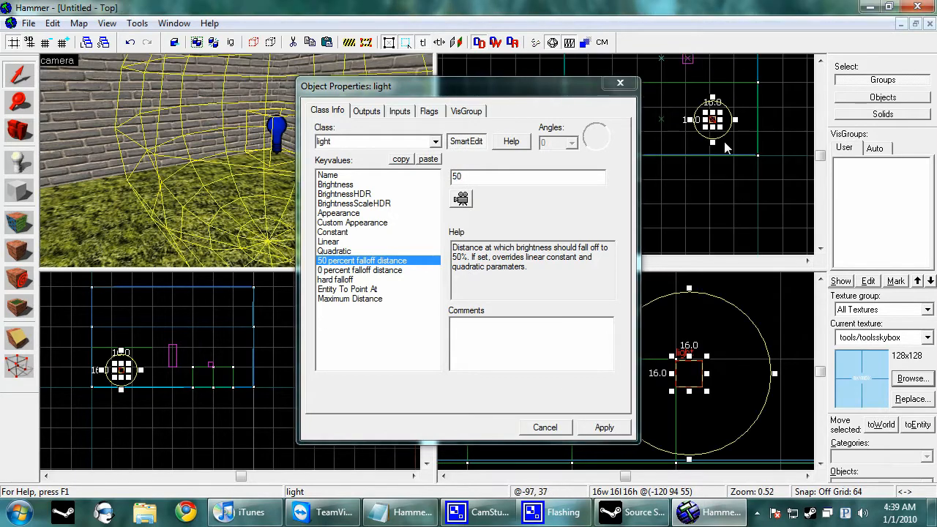
pyautogui.click(360, 270)
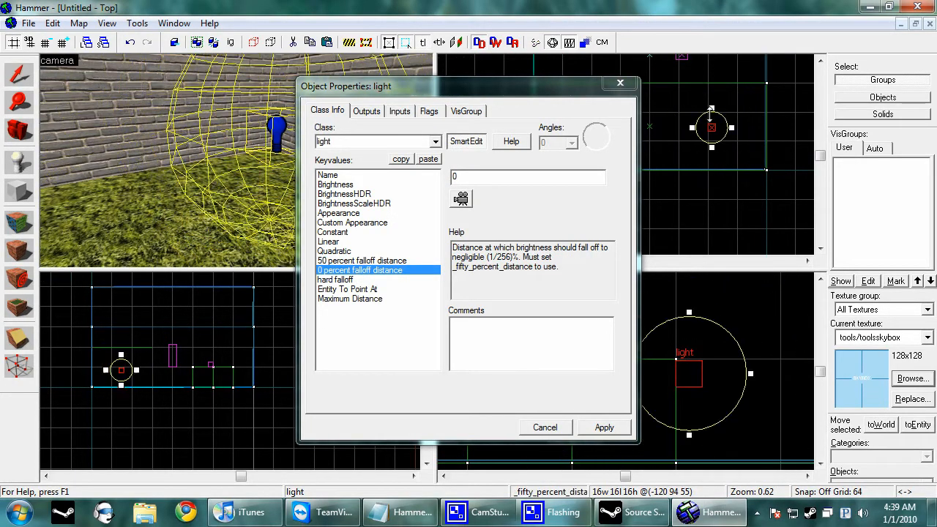
pyautogui.click(361, 260)
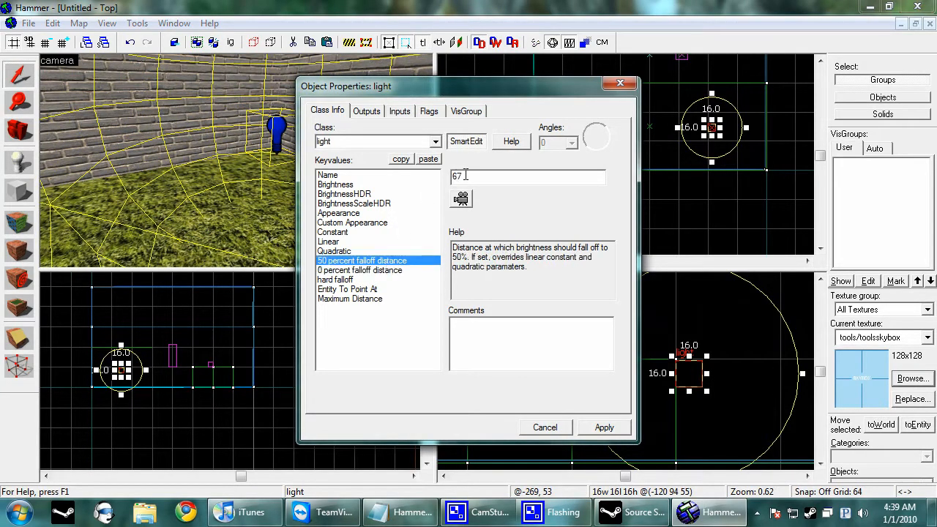
pyautogui.write('0')
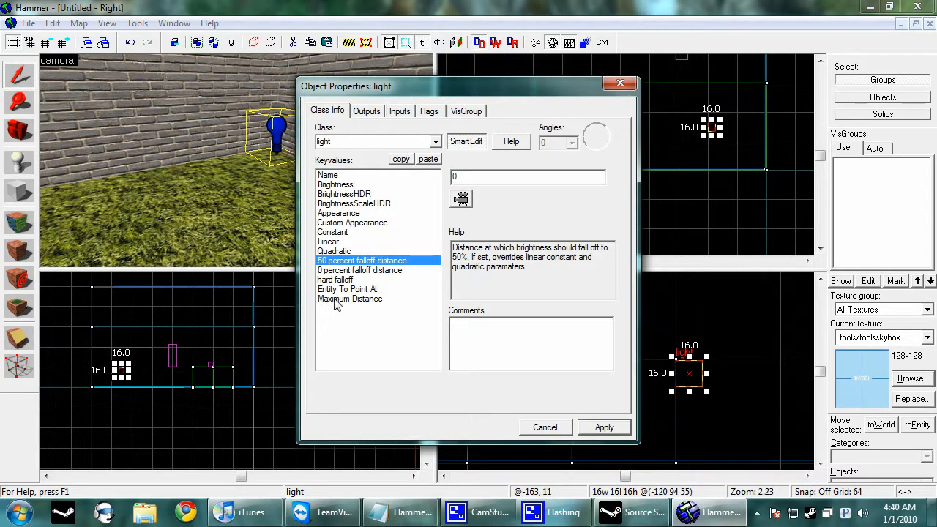
pyautogui.click(350, 298)
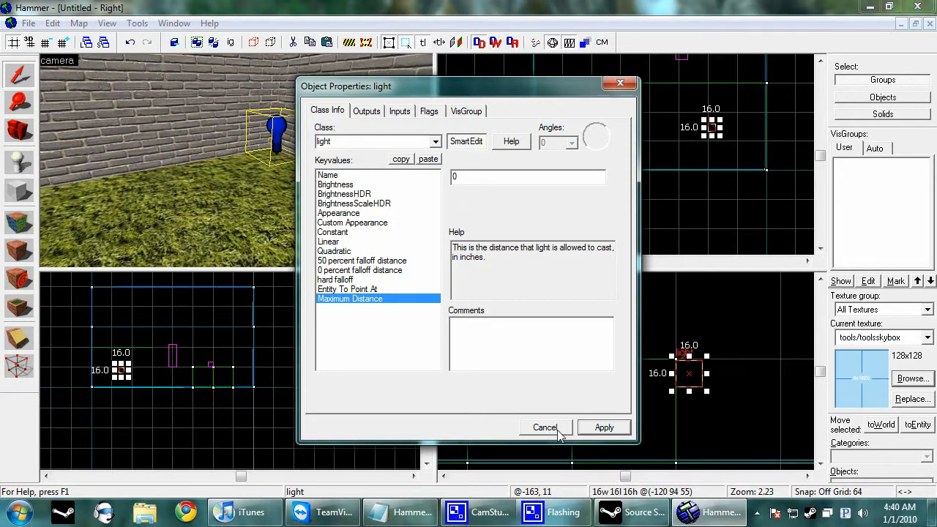
pyautogui.click(545, 427)
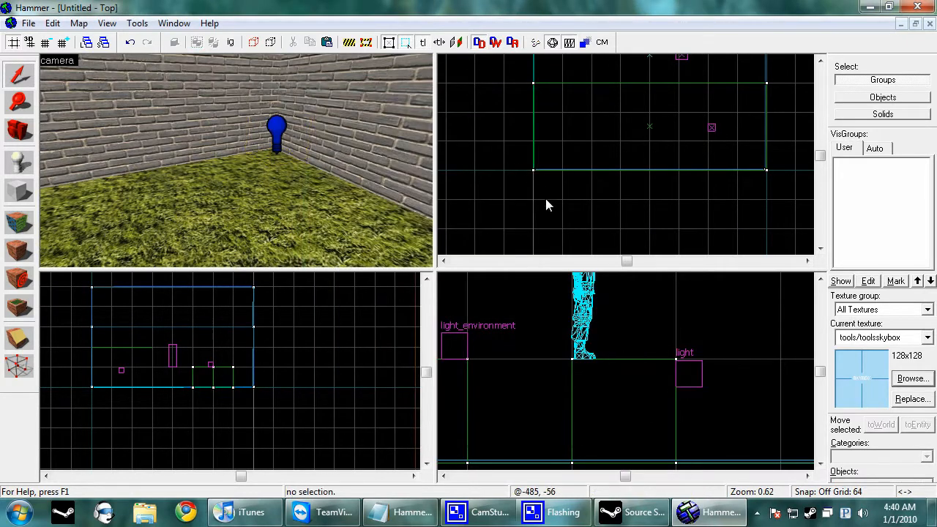
pyautogui.moveTo(549, 209)
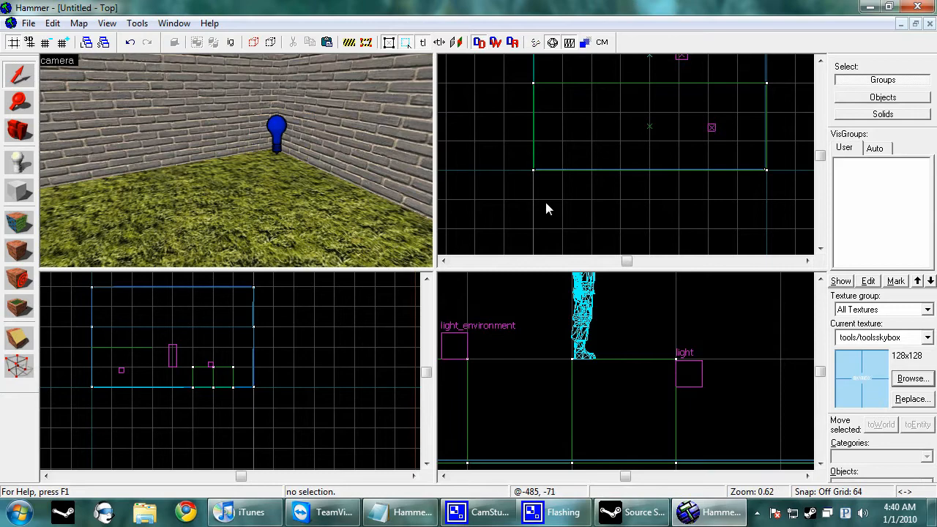
pyautogui.moveTo(584, 199)
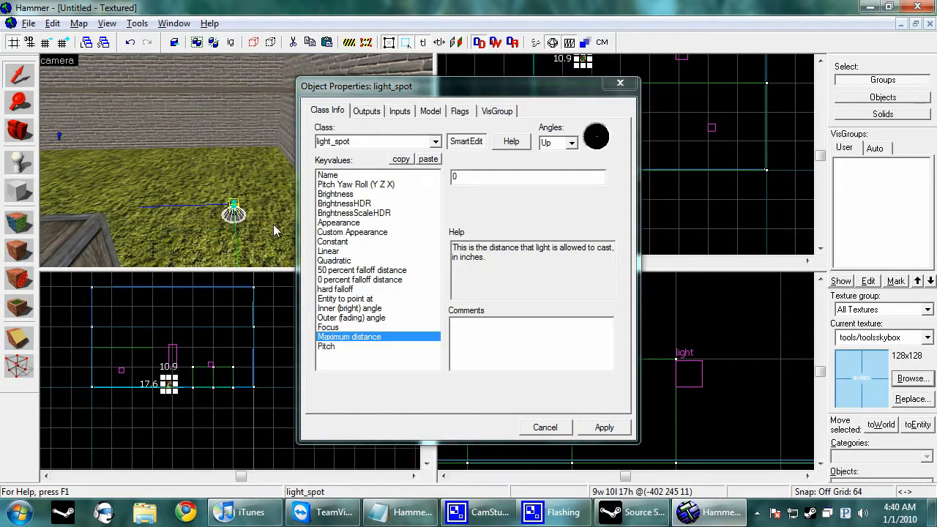
# - Aim the spotlight straight down, make it red, and set its brightness to 500
pyautogui.click(555, 142)
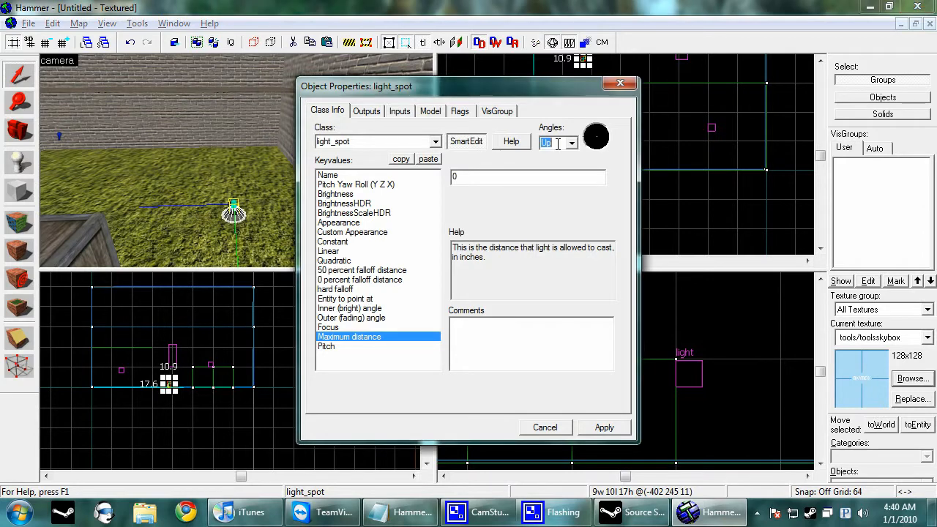
pyautogui.click(553, 142)
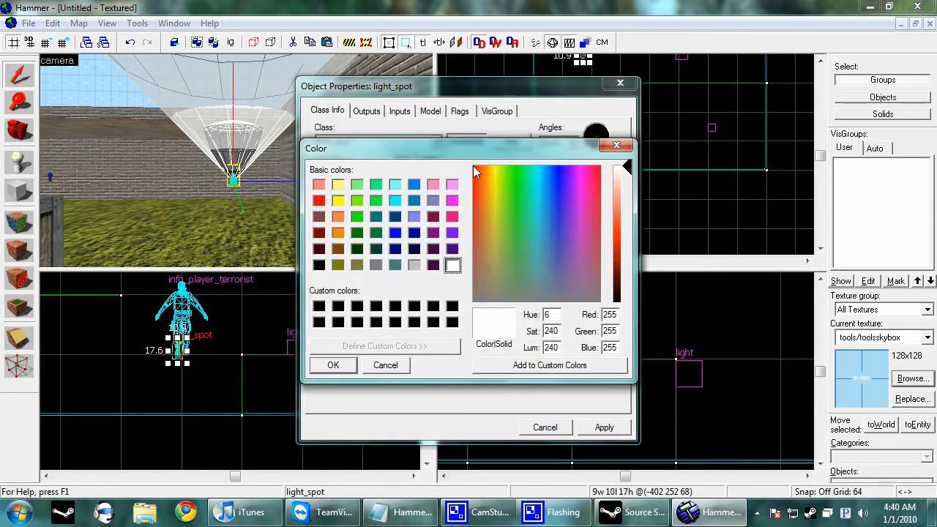
pyautogui.click(332, 364)
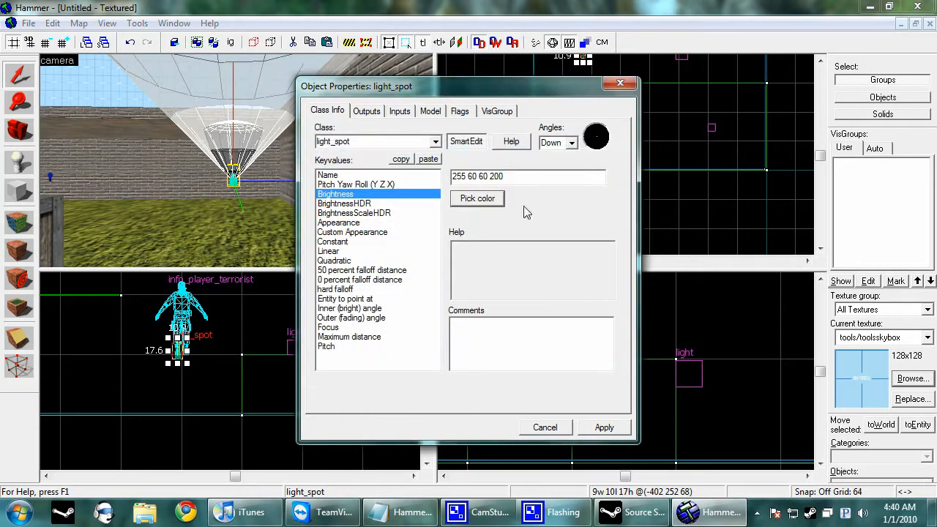
pyautogui.doubleClick(496, 176)
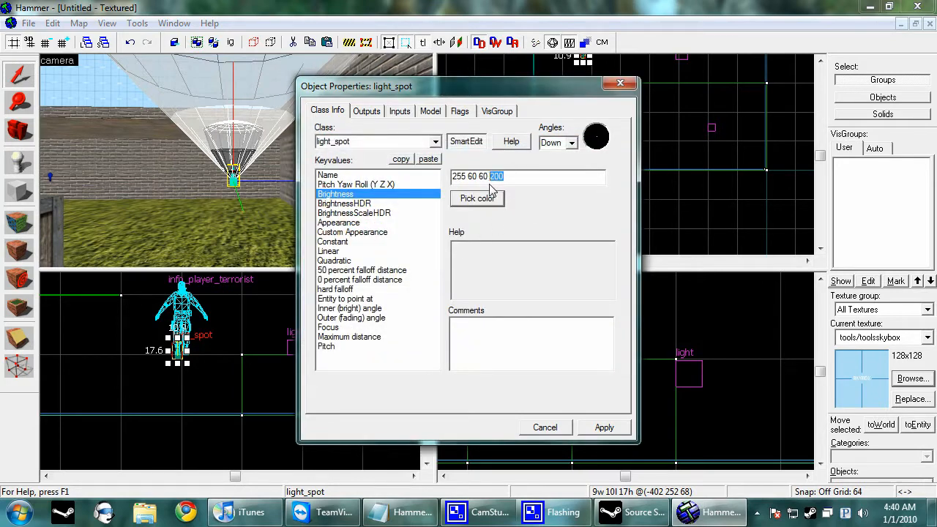
pyautogui.write('500')
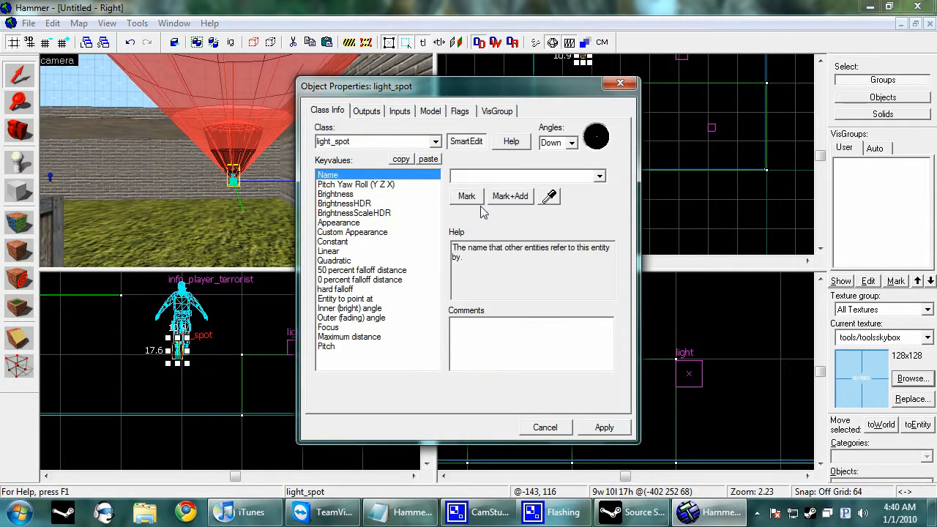
pyautogui.click(356, 184)
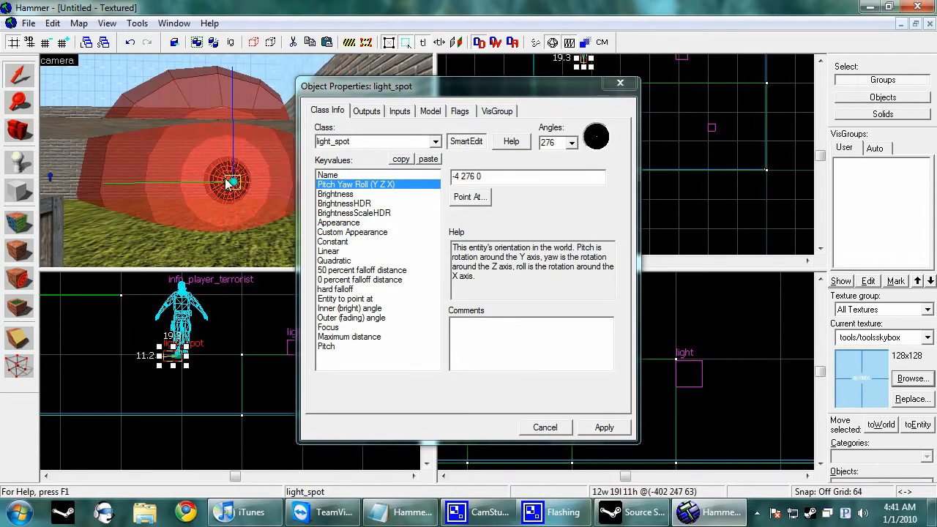
pyautogui.moveTo(359, 308)
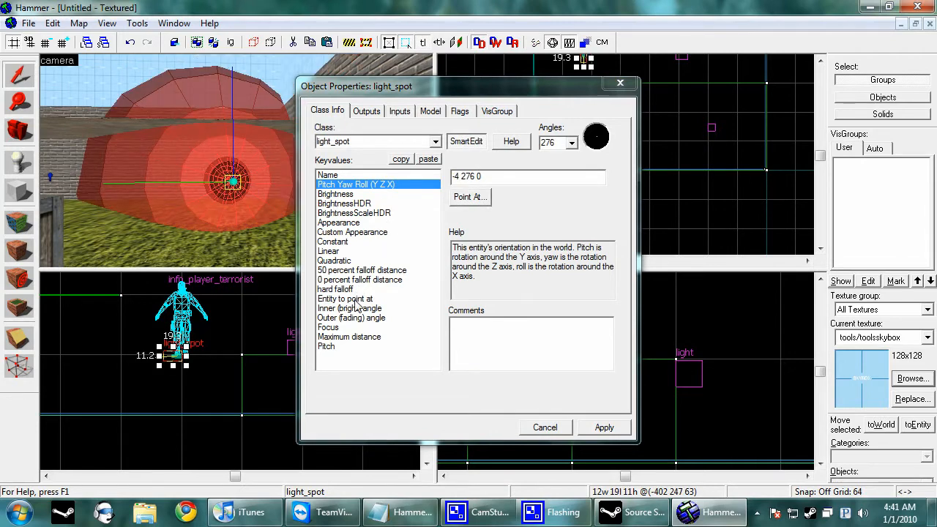
# - Set the spotlight's outer and inner cone angles to 20 and apply
pyautogui.click(360, 279)
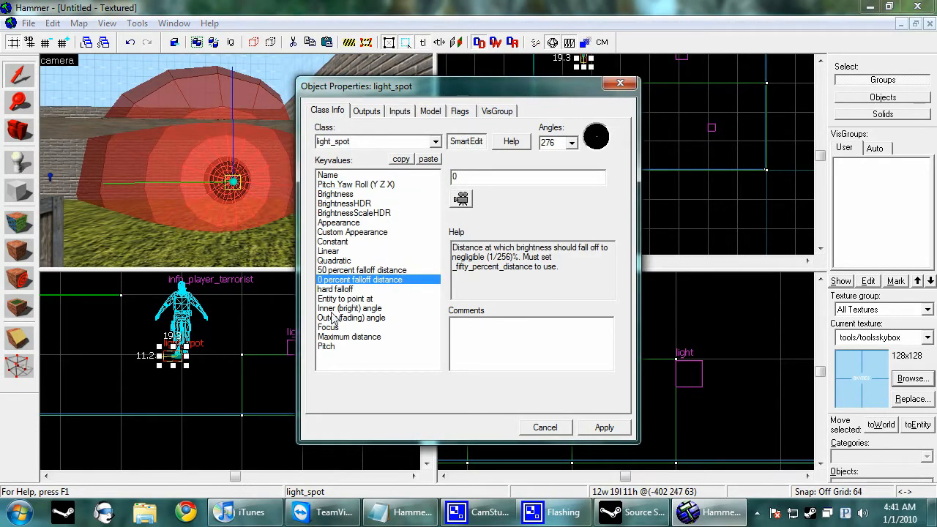
pyautogui.click(351, 318)
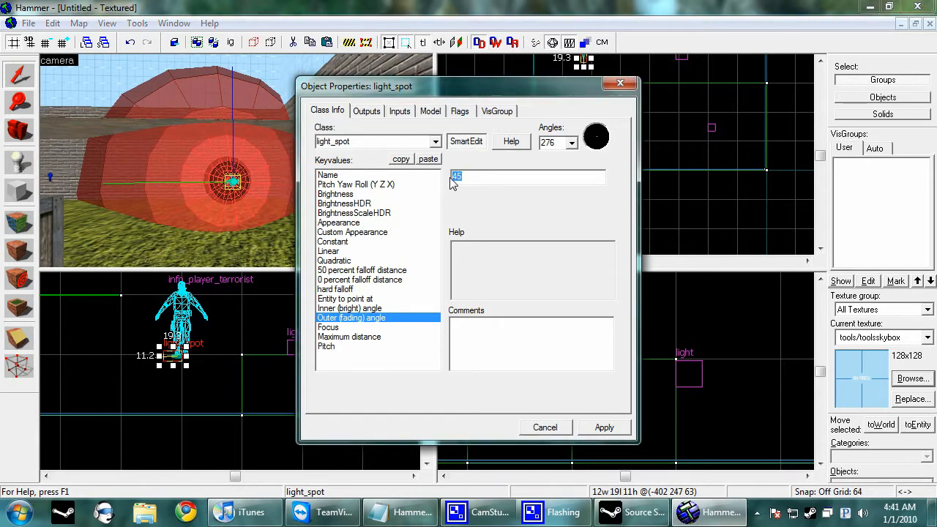
pyautogui.write('20')
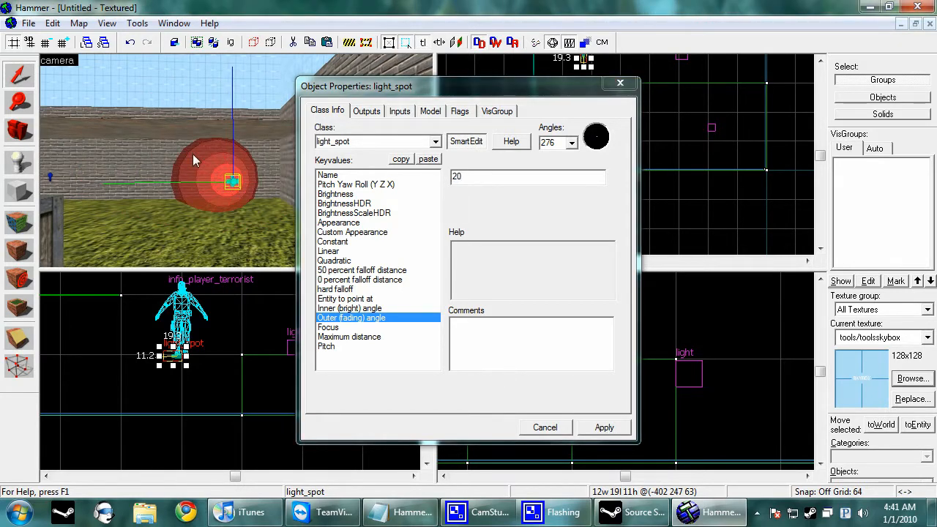
pyautogui.click(349, 308)
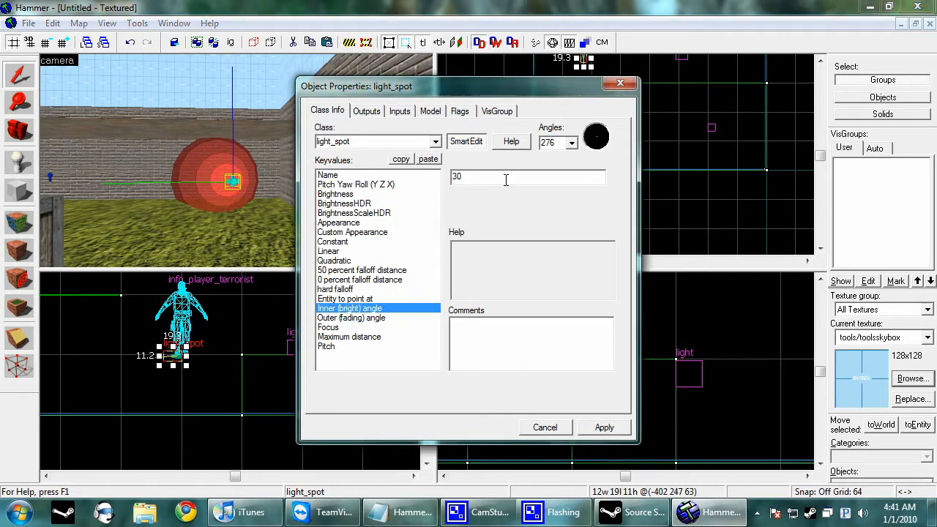
pyautogui.write('20')
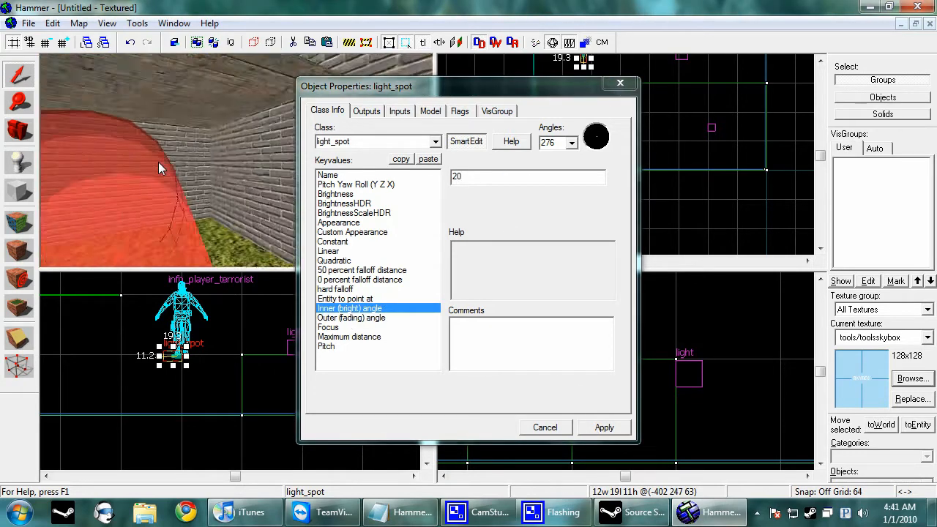
pyautogui.click(527, 176)
pyautogui.write('5')
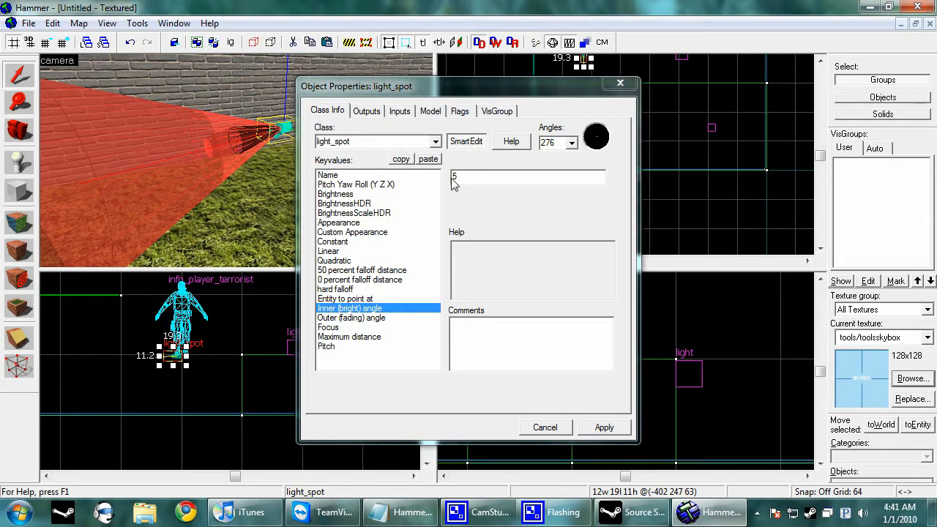
pyautogui.click(603, 427)
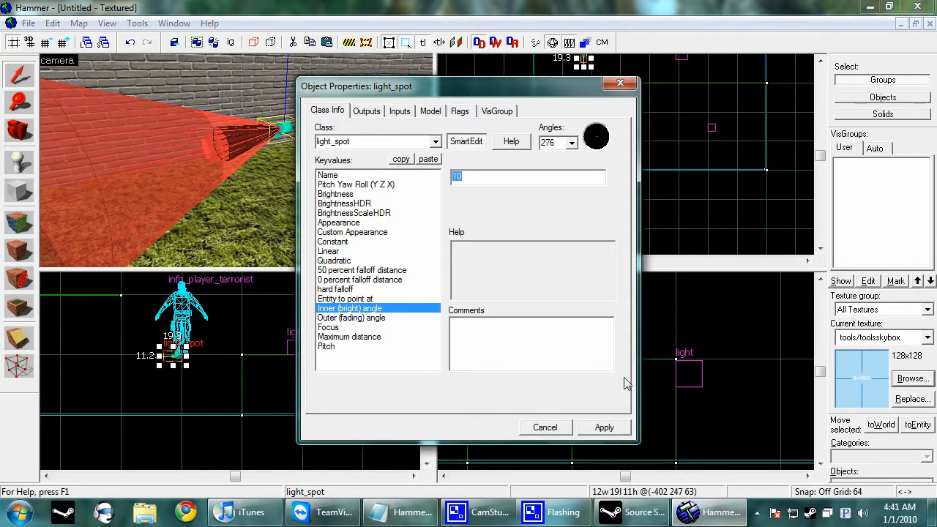
pyautogui.click(604, 427)
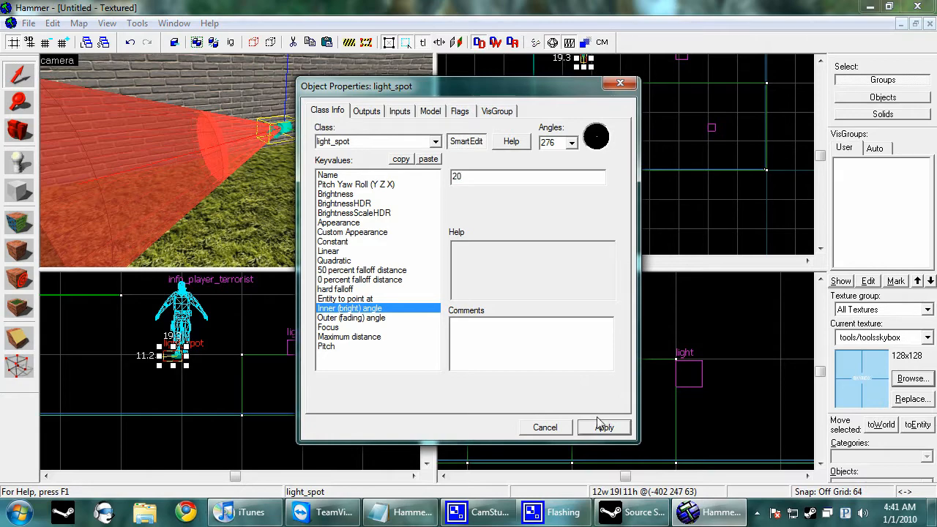
pyautogui.moveTo(557, 443)
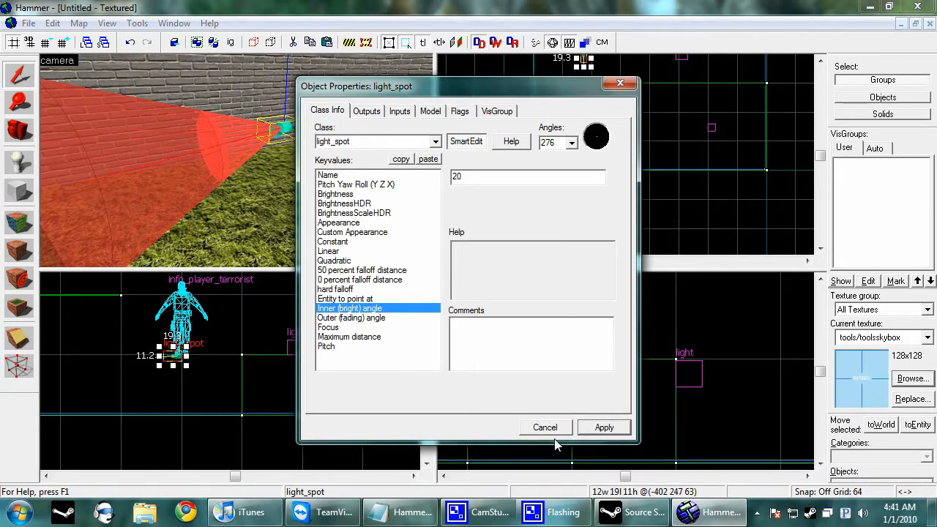
# - Save the map as Lighting.vmf and set the BSP, VIS and RAD compile passes to Normal
pyautogui.click(545, 426)
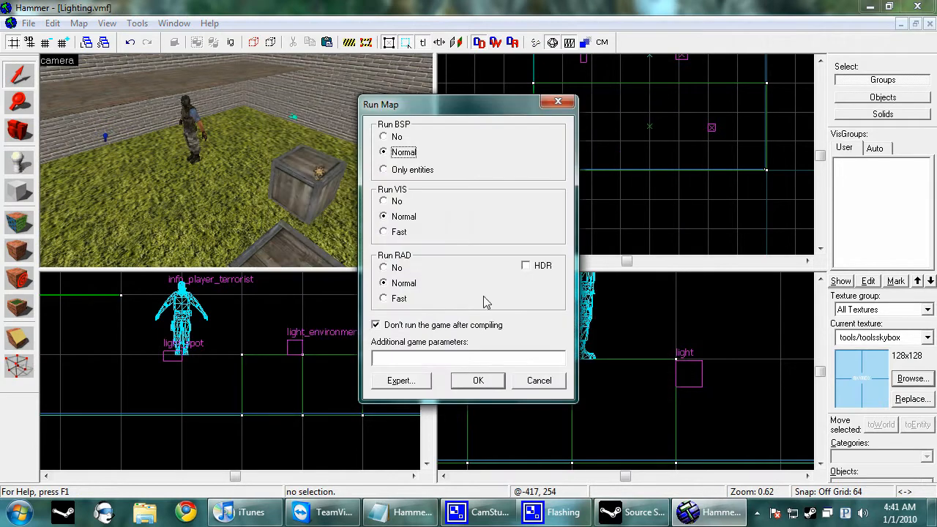
pyautogui.moveTo(476, 109)
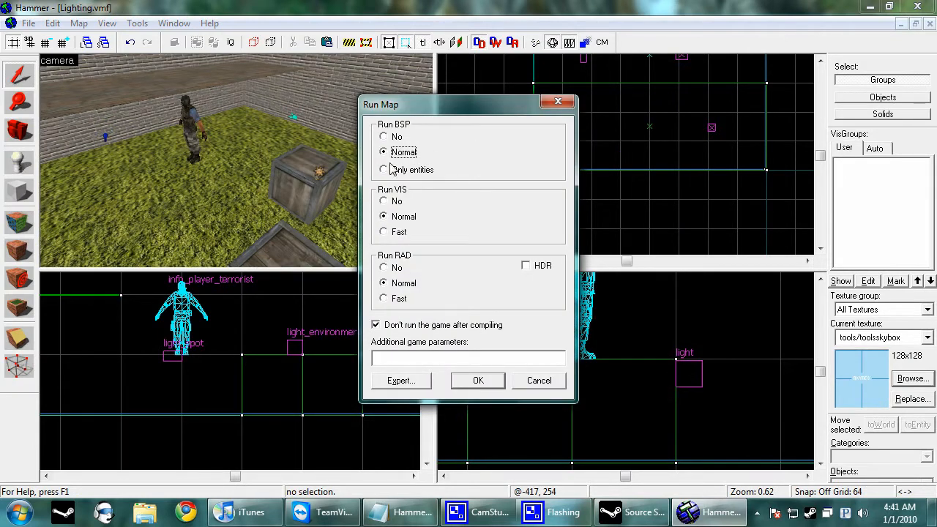
pyautogui.click(383, 267)
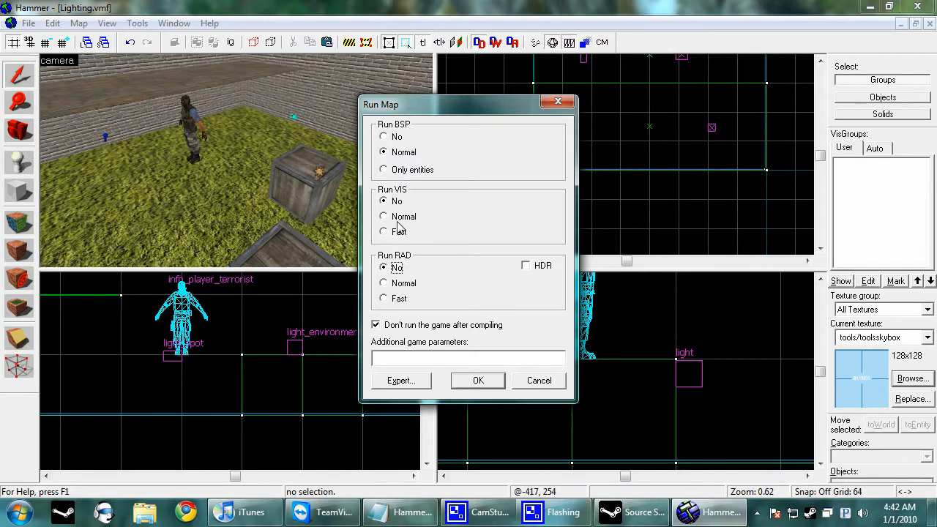
pyautogui.click(383, 216)
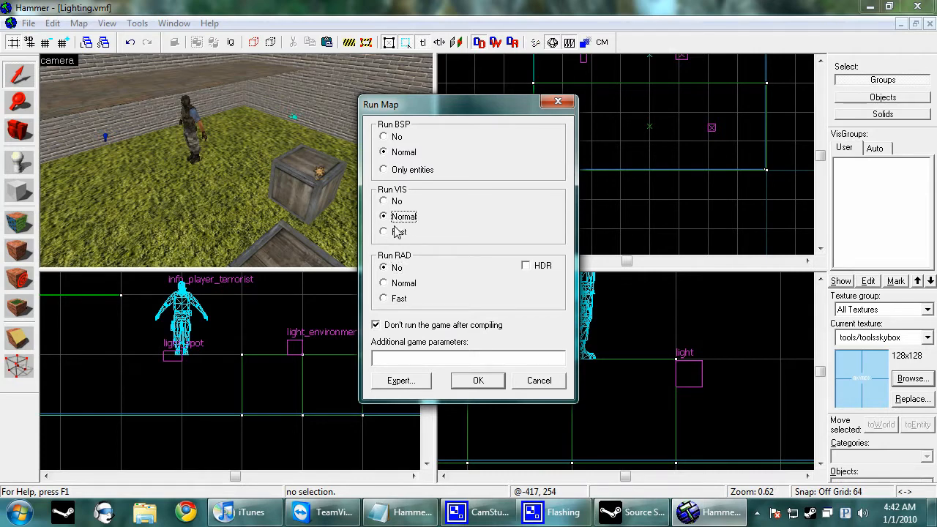
pyautogui.moveTo(407, 258)
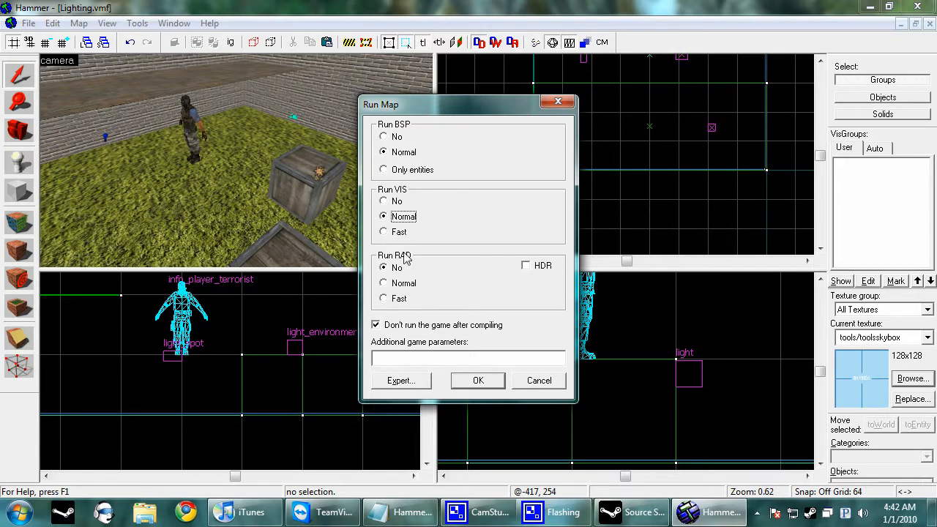
pyautogui.moveTo(423, 288)
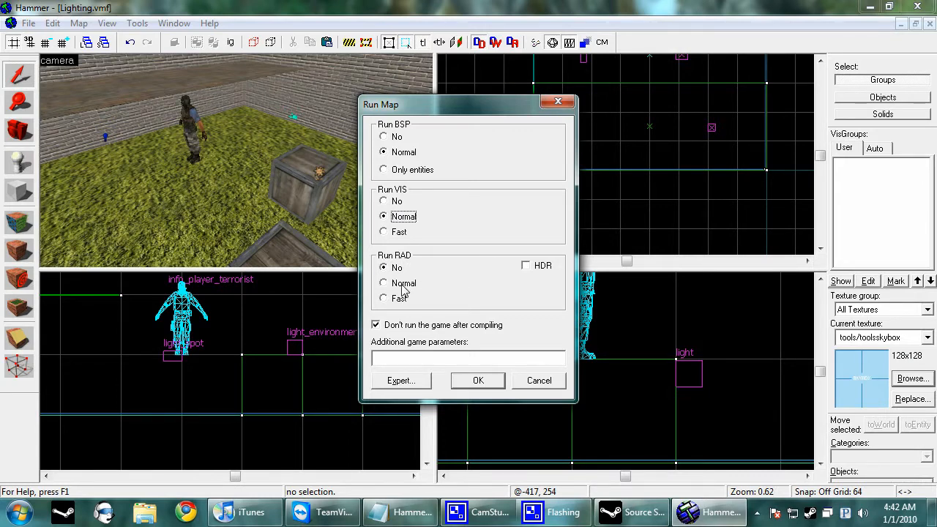
pyautogui.click(383, 284)
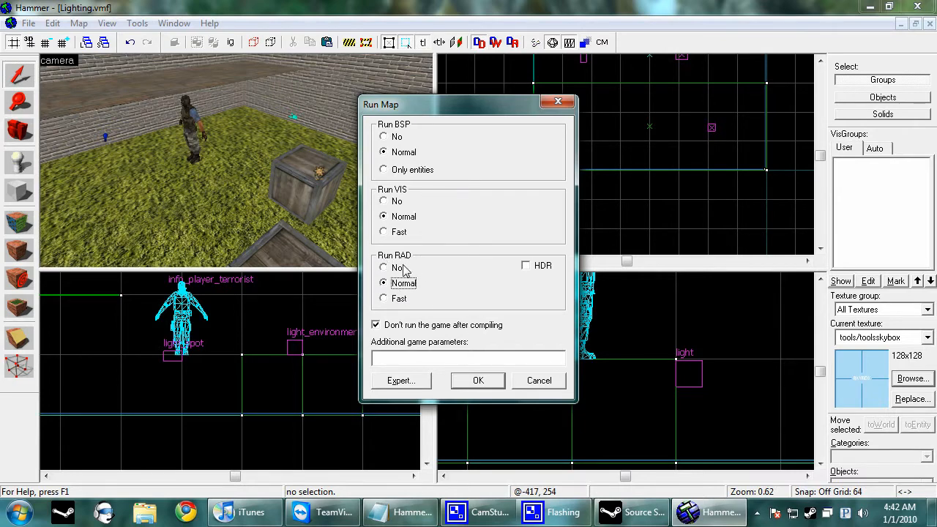
pyautogui.moveTo(453, 254)
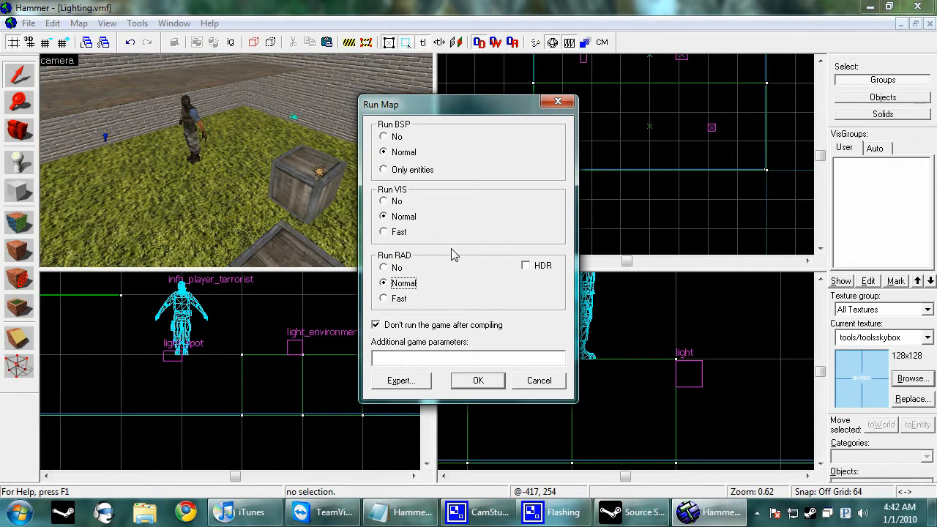
pyautogui.moveTo(416, 281)
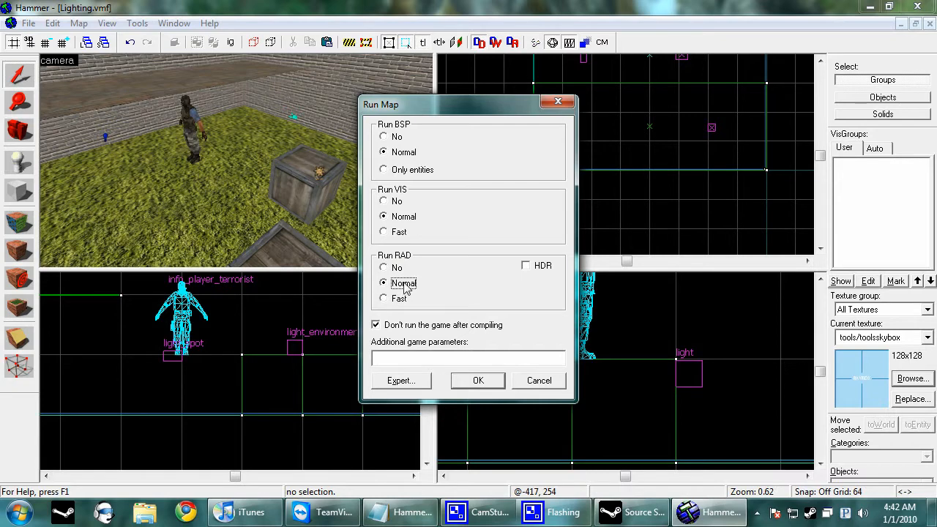
pyautogui.click(383, 298)
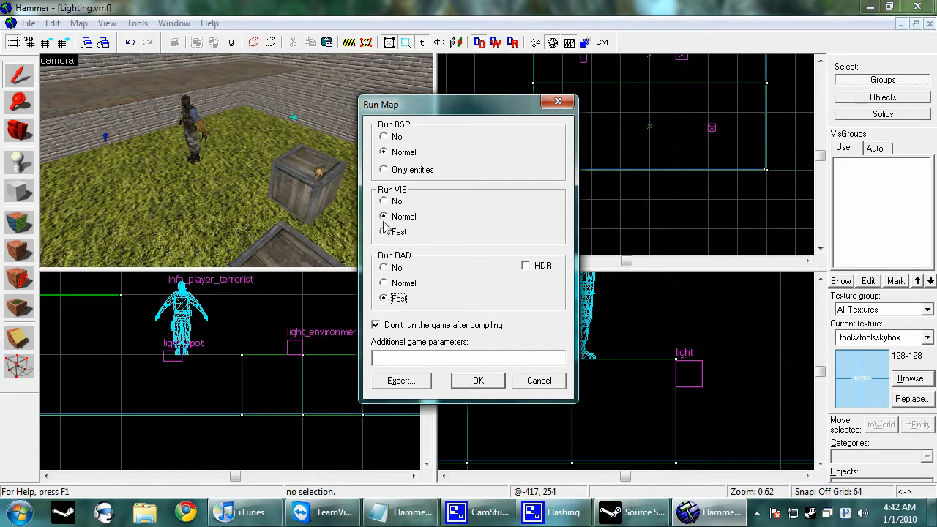
pyautogui.click(384, 231)
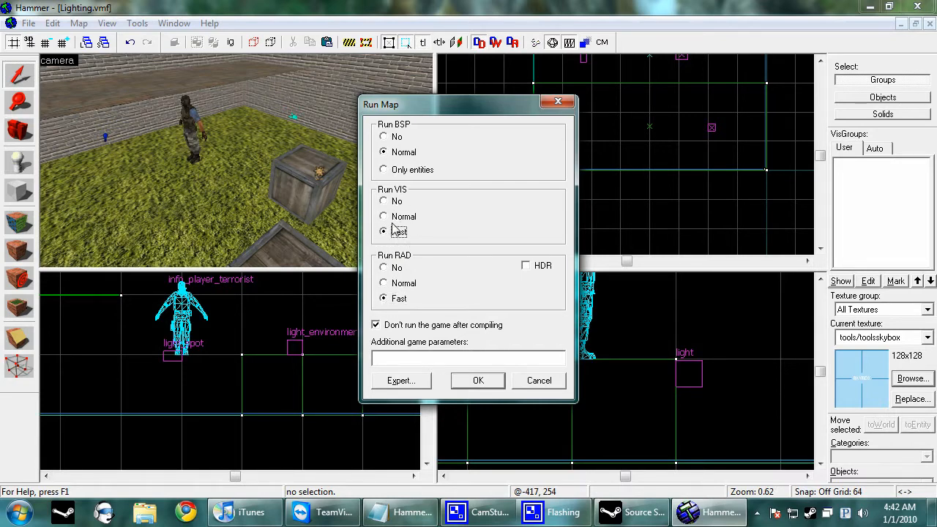
pyautogui.click(383, 284)
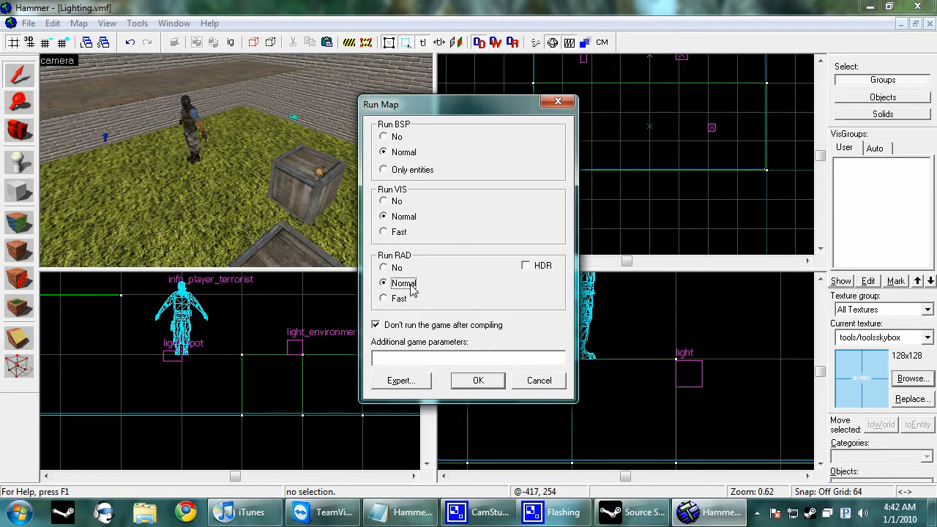
pyautogui.moveTo(487, 388)
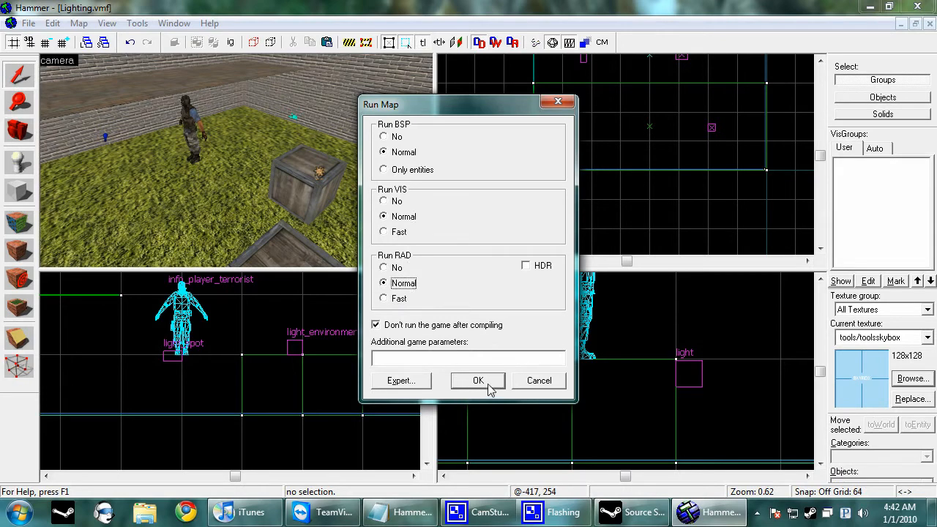
# - Compile and launch the Lighting map, then dismiss the MOTD and join a team
pyautogui.click(477, 380)
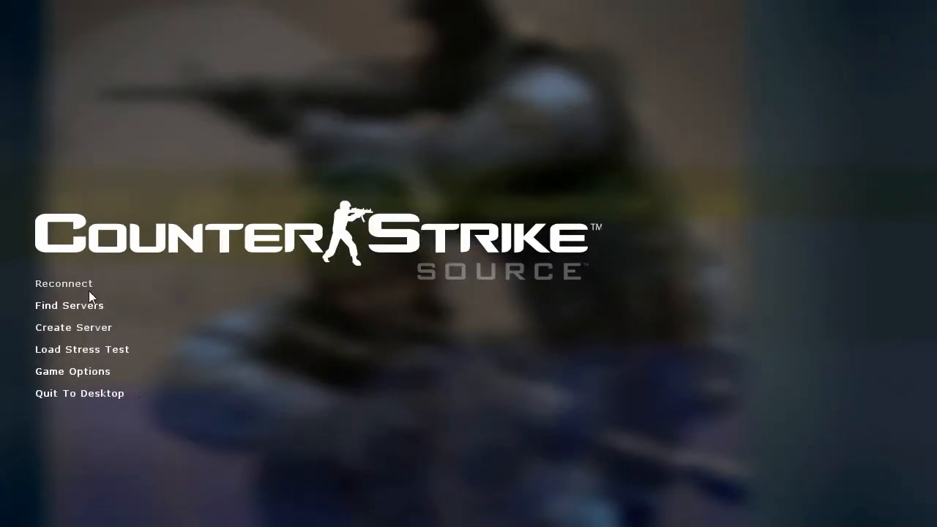
pyautogui.click(64, 284)
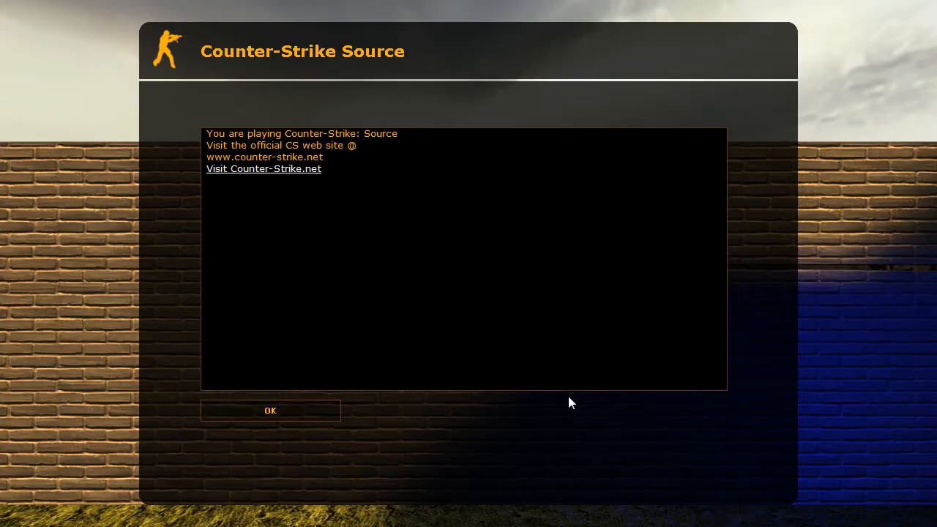
pyautogui.click(270, 410)
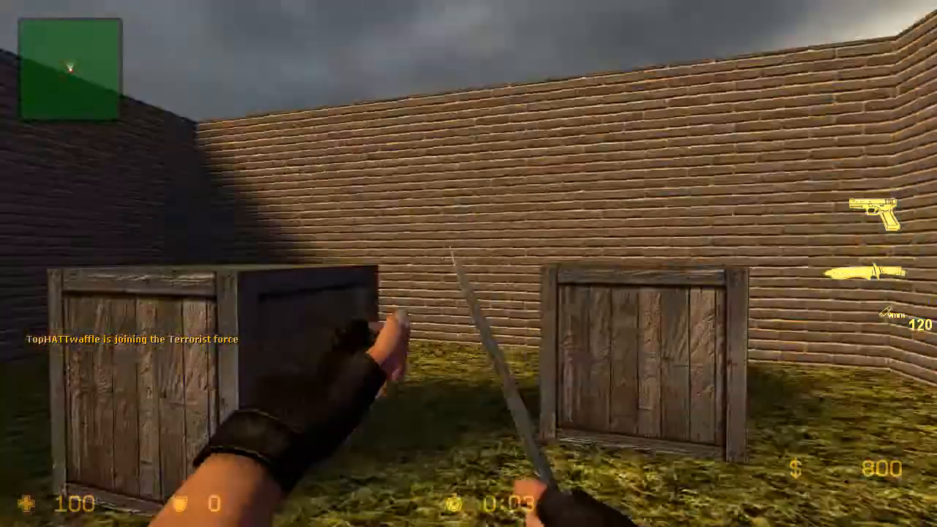